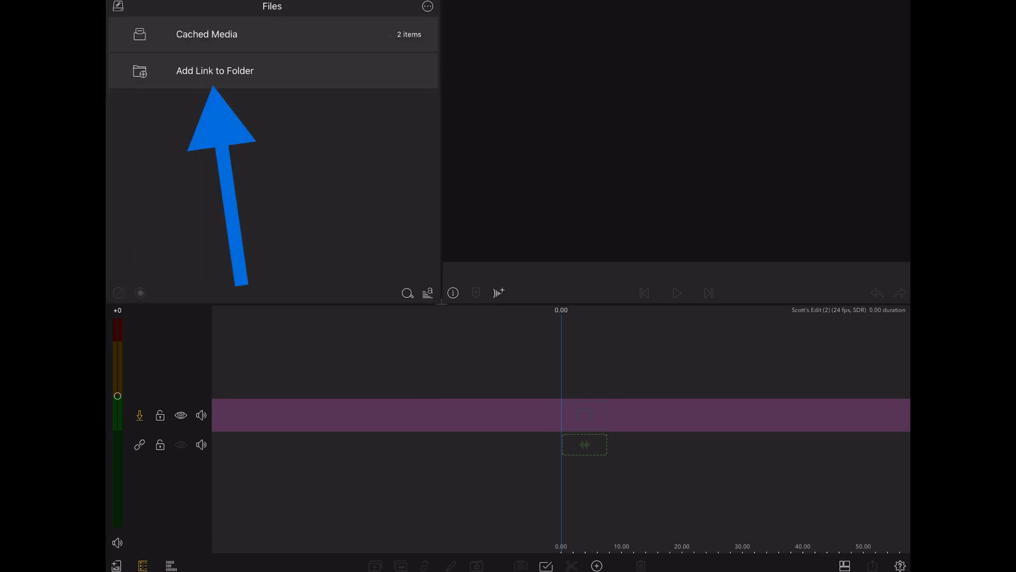
Start linking the Deep Woods Mountain Biking folder on T7 as a source.
left_click(214, 70)
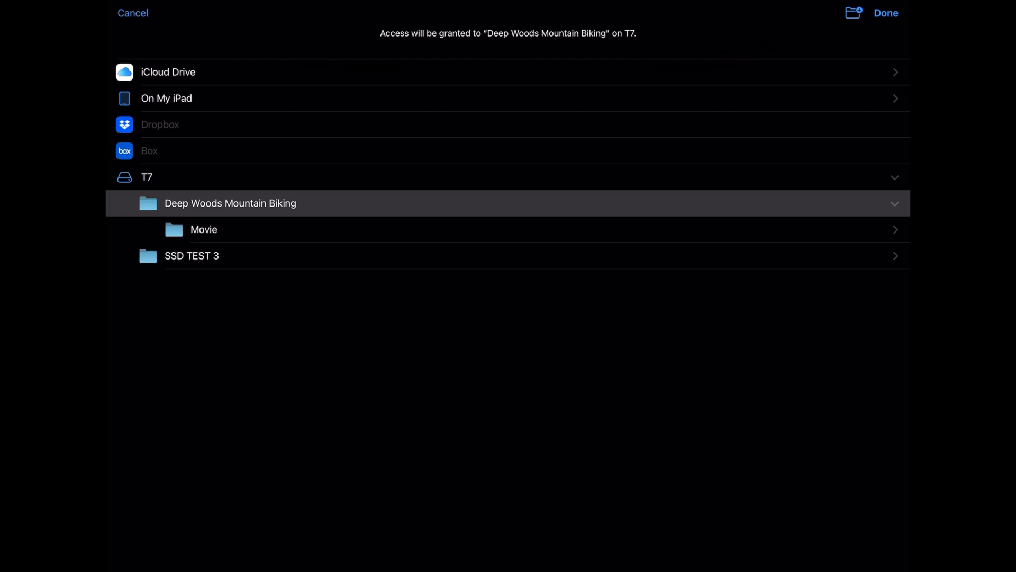
left_click(887, 12)
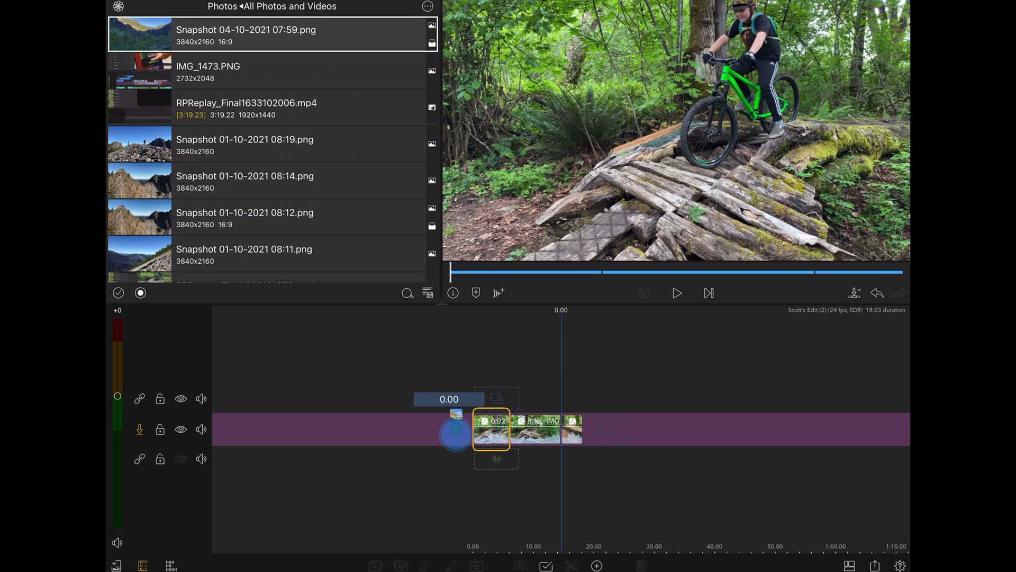
Switch the media library from Photos to another source via the Sources menu.
left_click(118, 7)
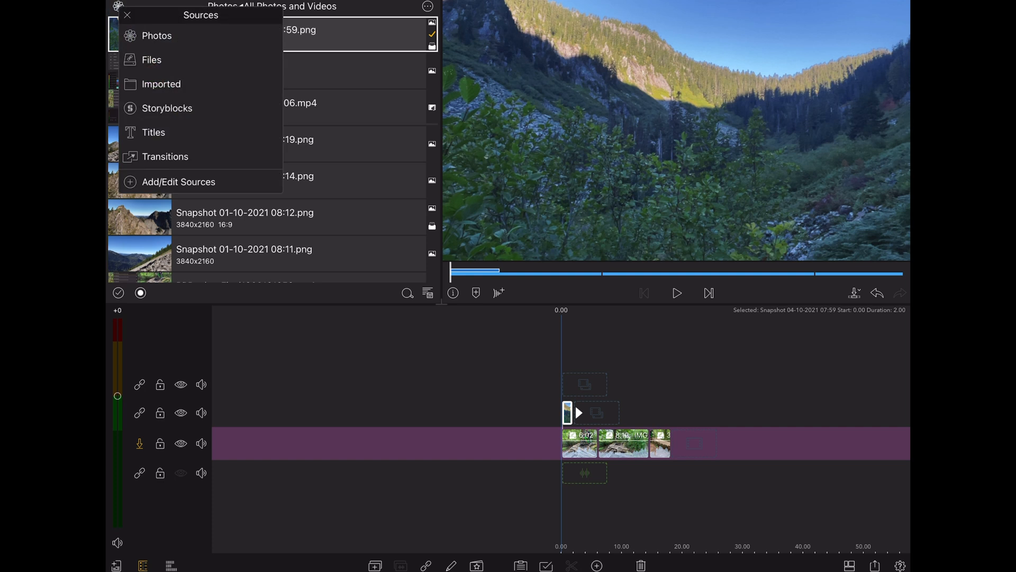
left_click(151, 59)
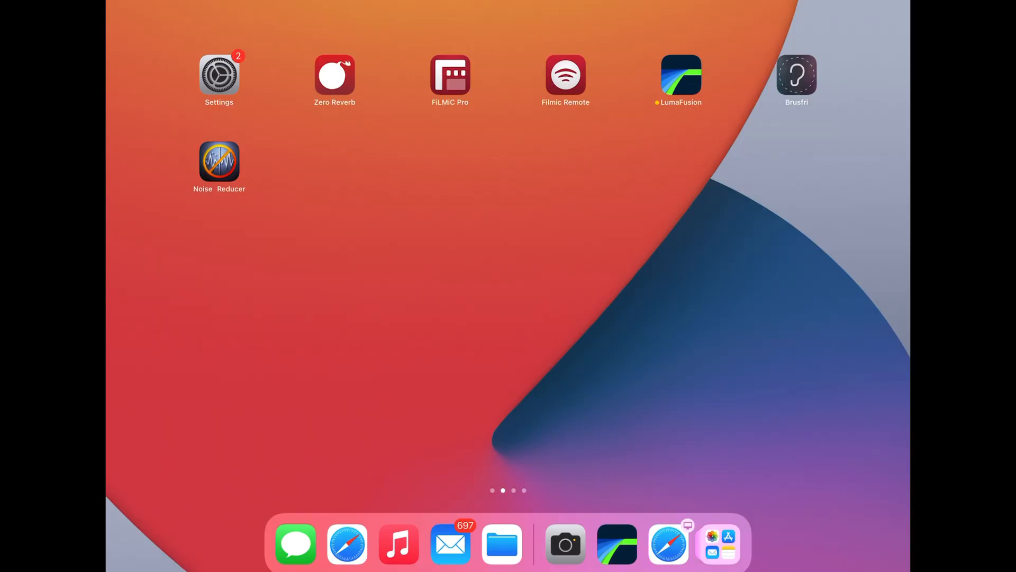
Relaunch LumaFusion from its Home Screen icon.
left_click_drag(617, 543, 603, 512)
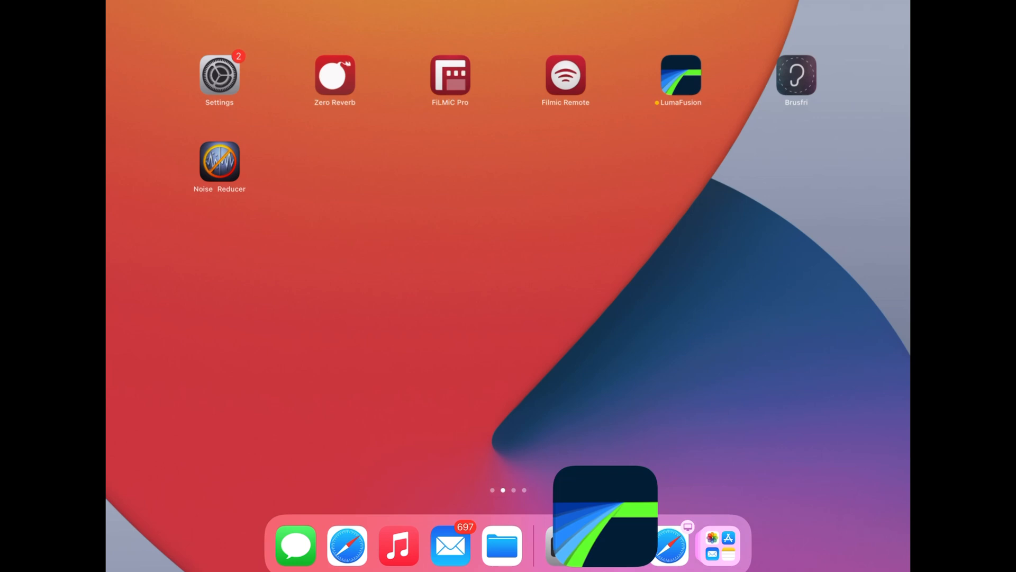
left_click(603, 517)
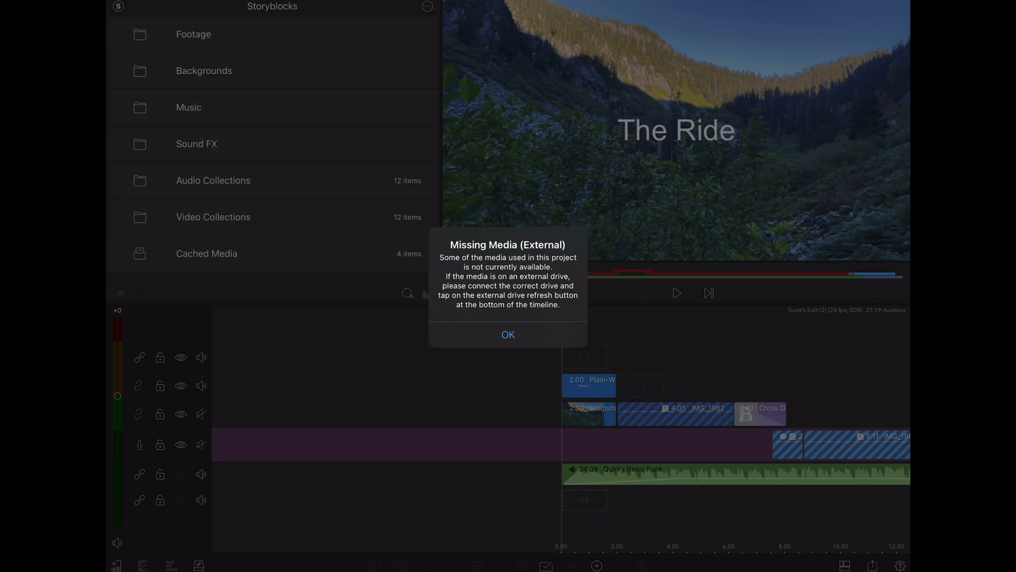
Dismiss the Missing Media alert on 'The Ride' project.
left_click(508, 335)
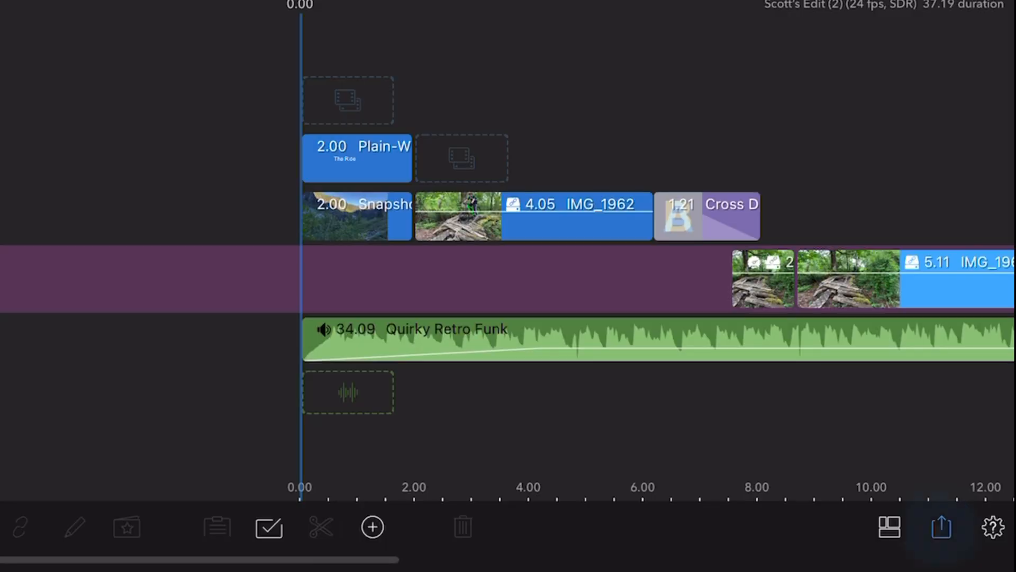
Export the project as a movie to Files, targeting the Deep Woods Mountain Biking folder.
left_click(941, 526)
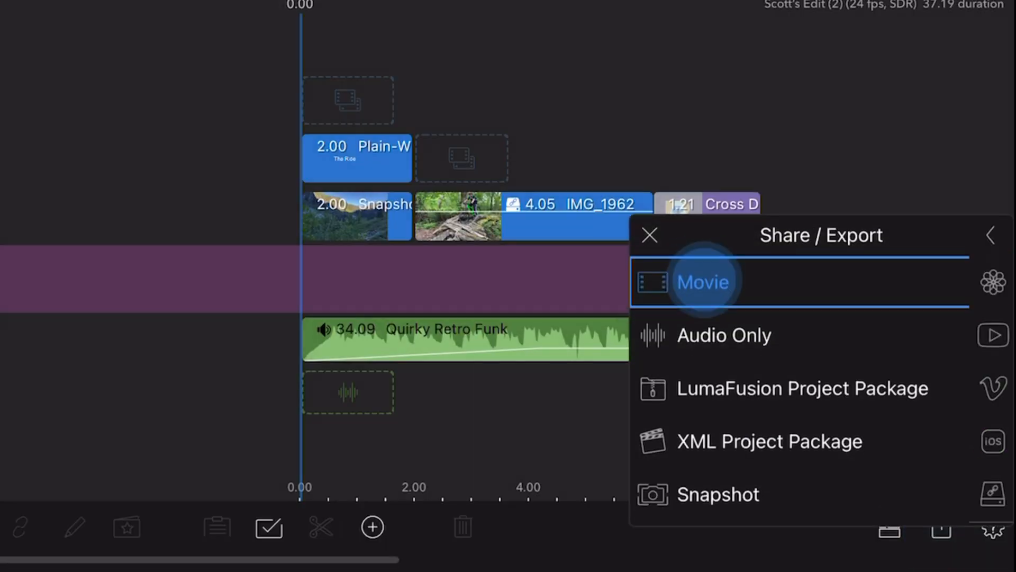
left_click(702, 281)
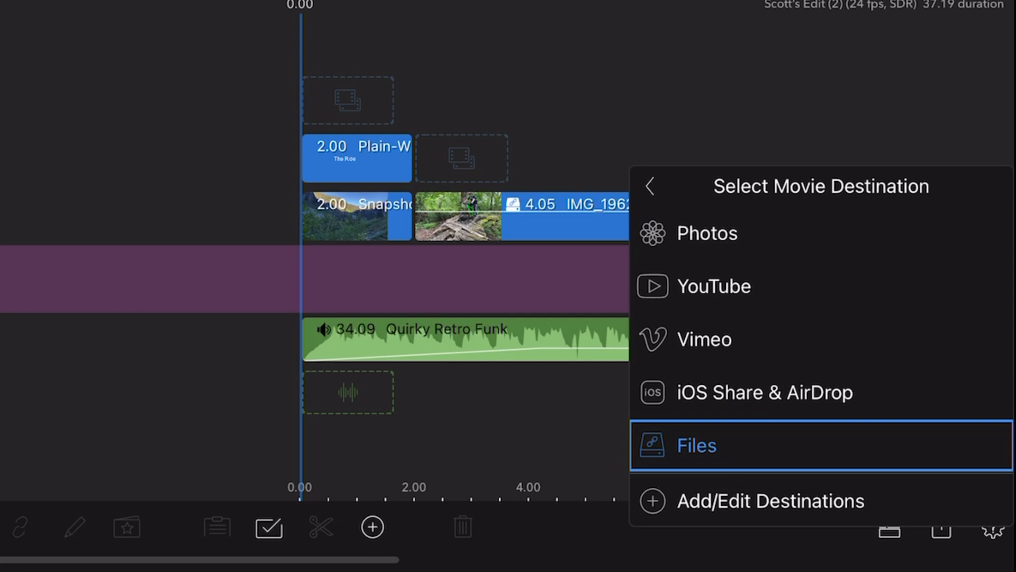
left_click(696, 445)
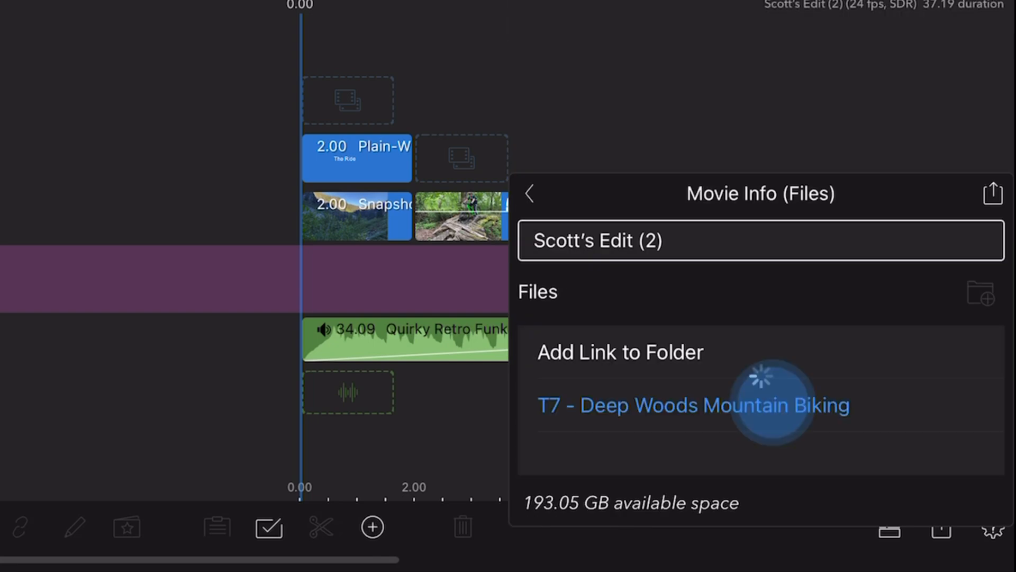